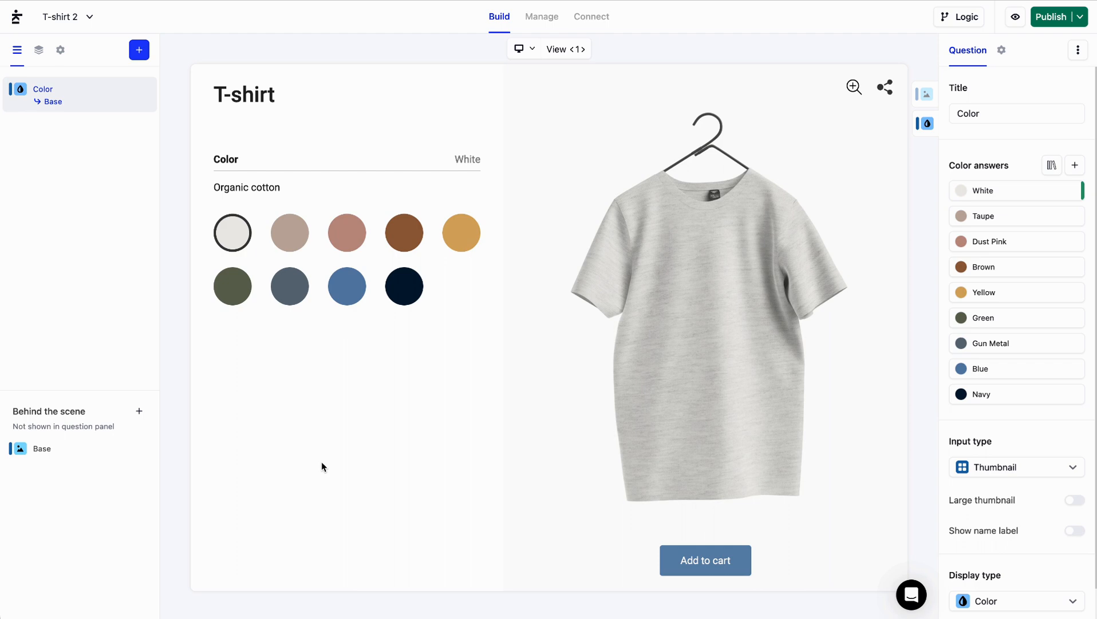
mouse_move(233, 105)
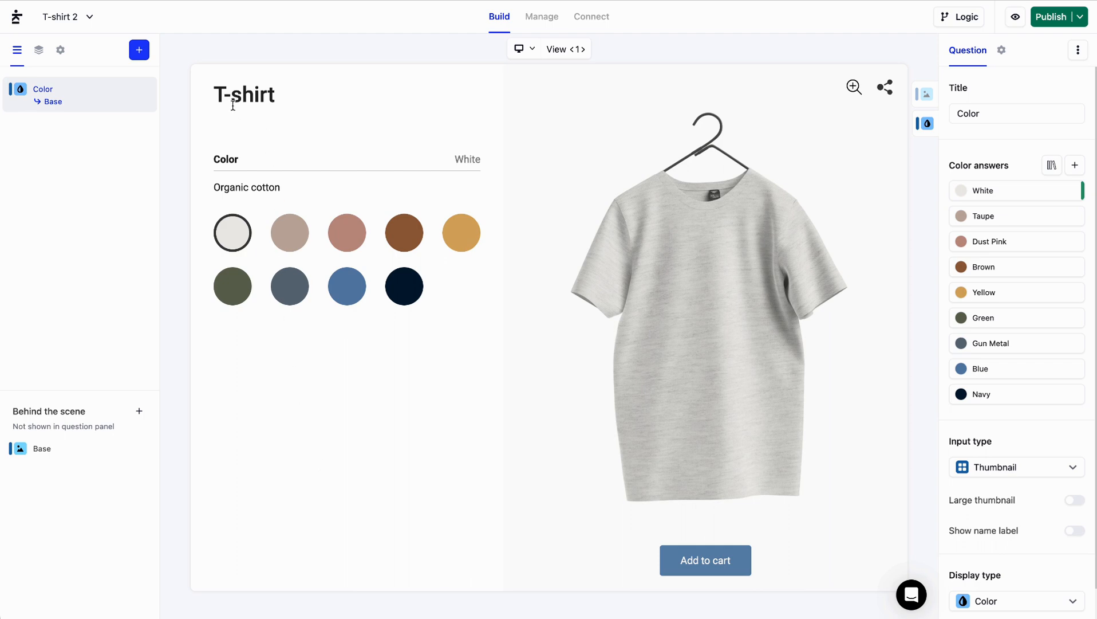
Step: Add a File upload question displayed as a logo on the T-shirt
click(138, 50)
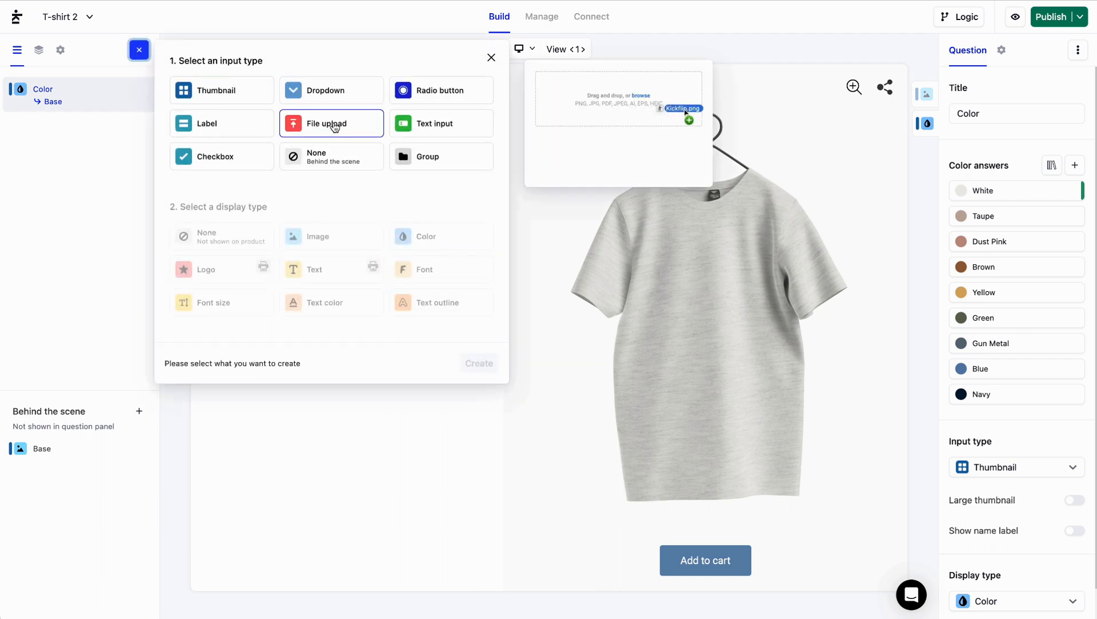
click(331, 123)
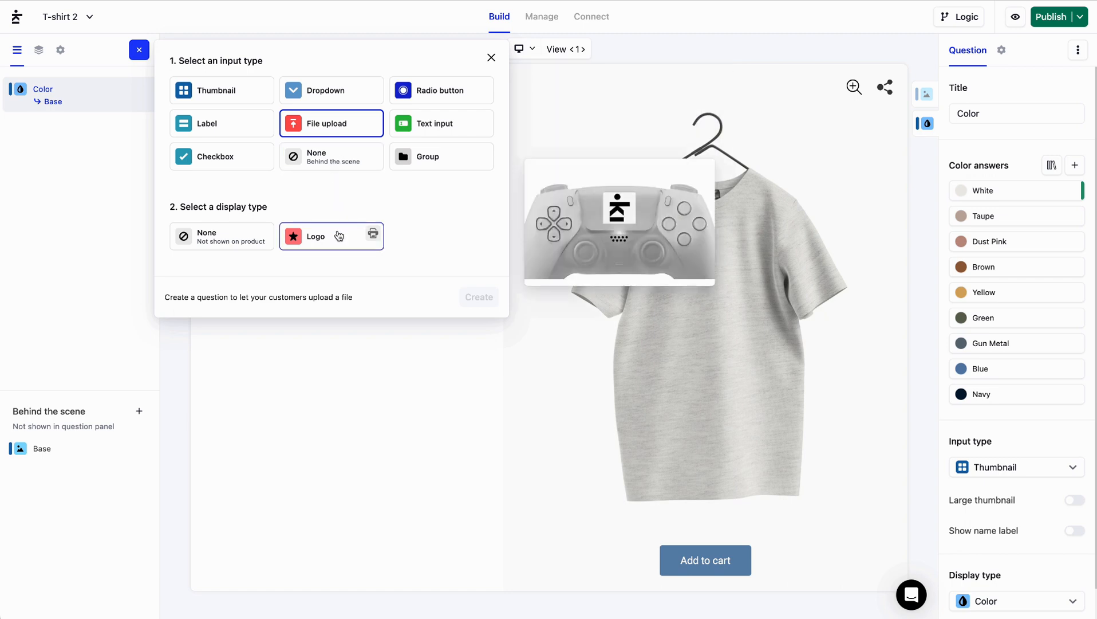
click(479, 297)
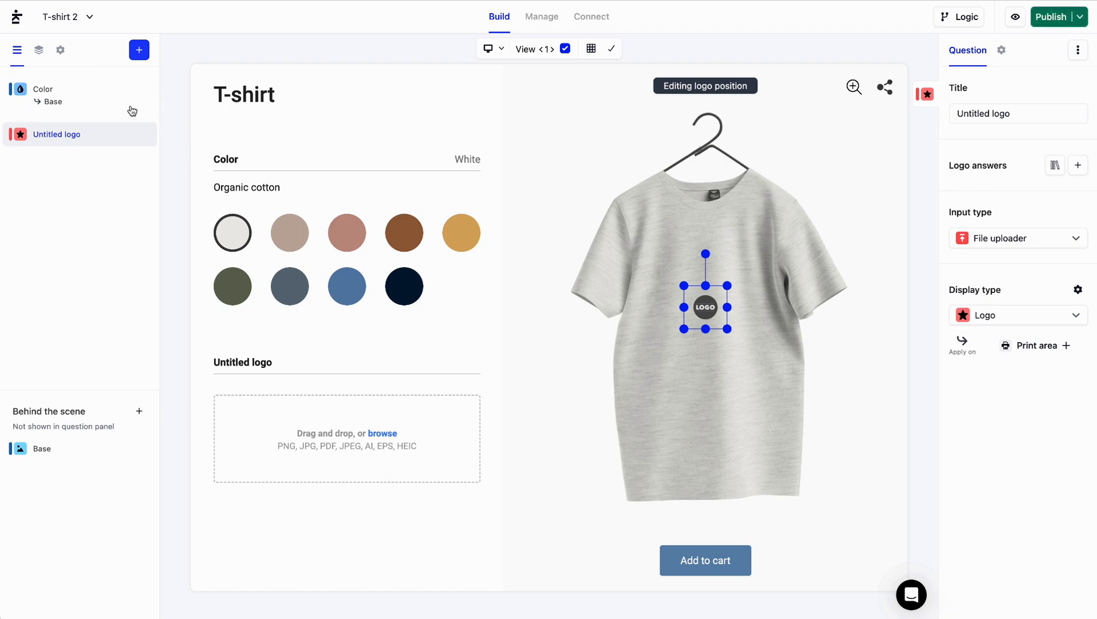
mouse_move(306, 351)
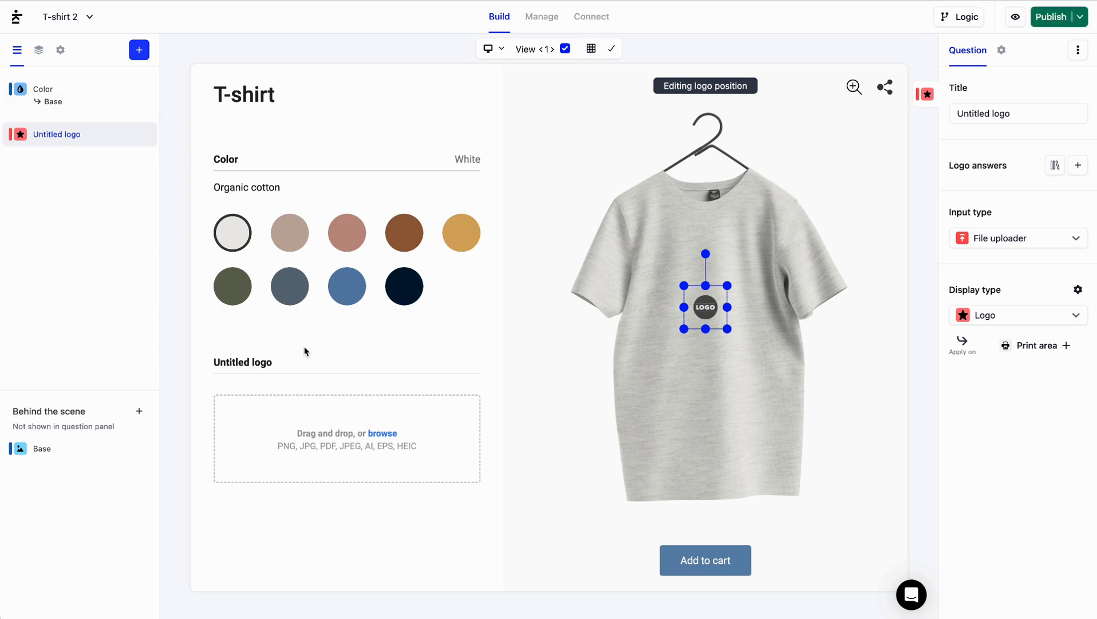
mouse_move(684, 330)
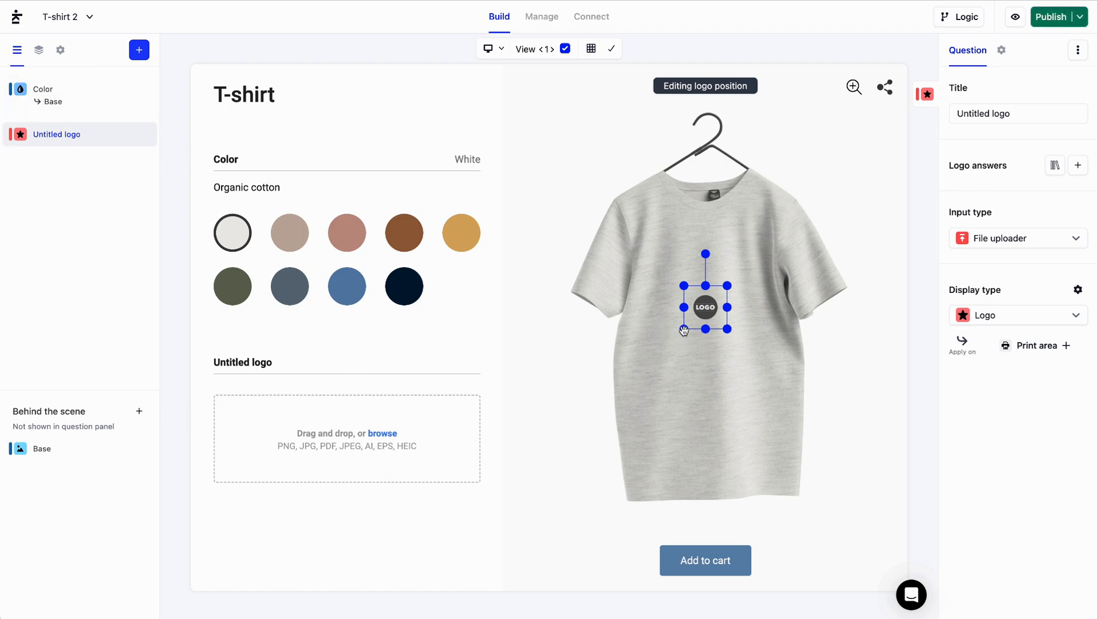
Step: Enlarge and tilt the logo placeholder, move it onto the chest, and resume position editing
drag(706, 306, 678, 335)
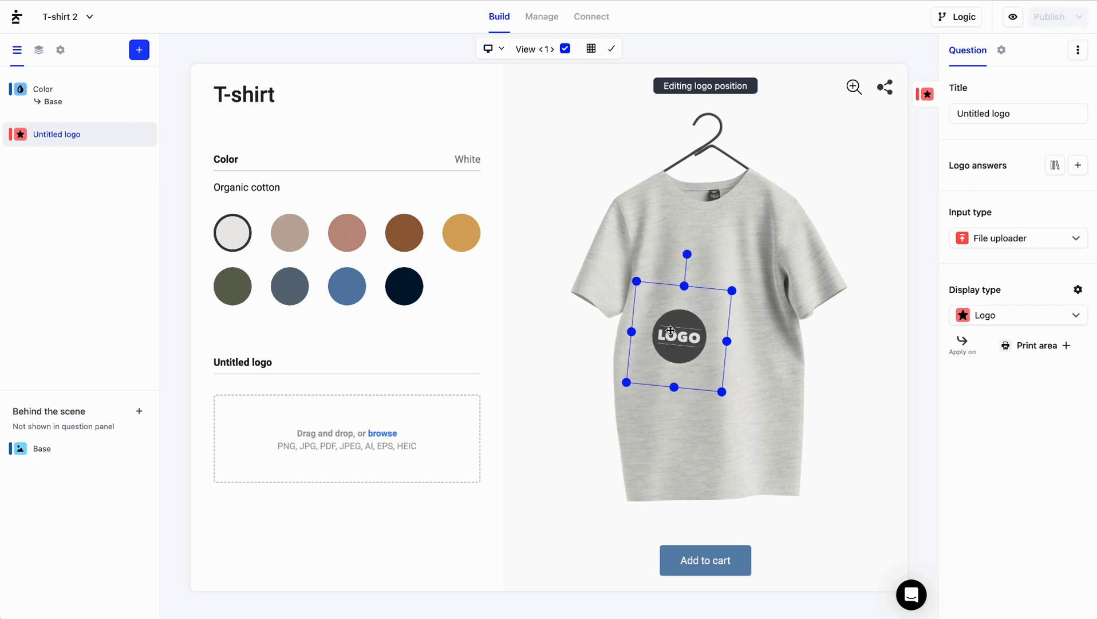
drag(678, 335, 702, 285)
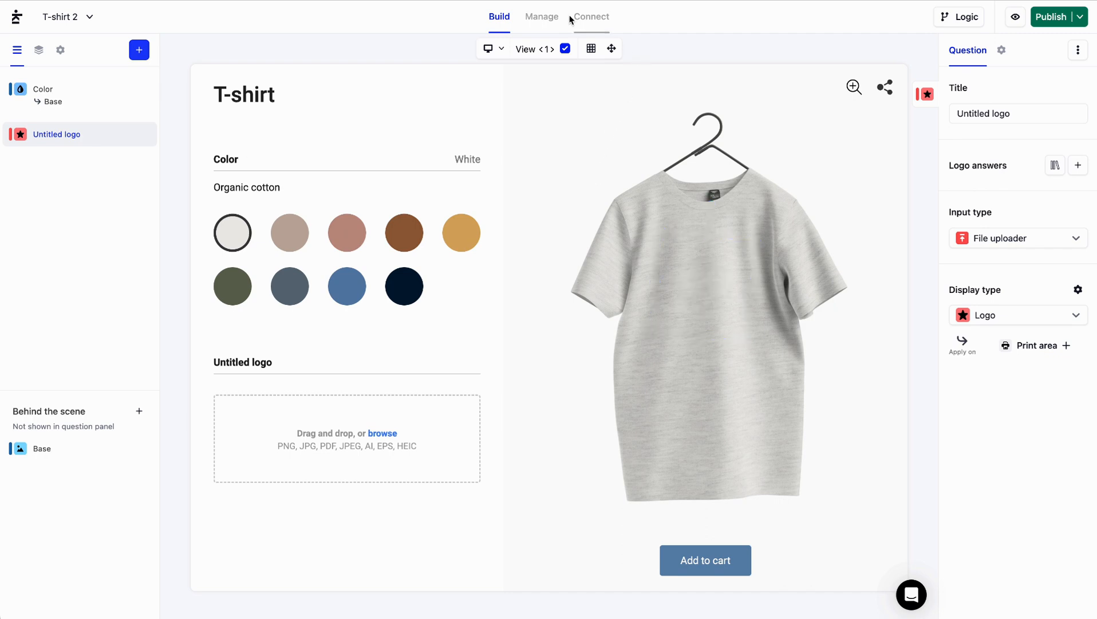
mouse_move(611, 48)
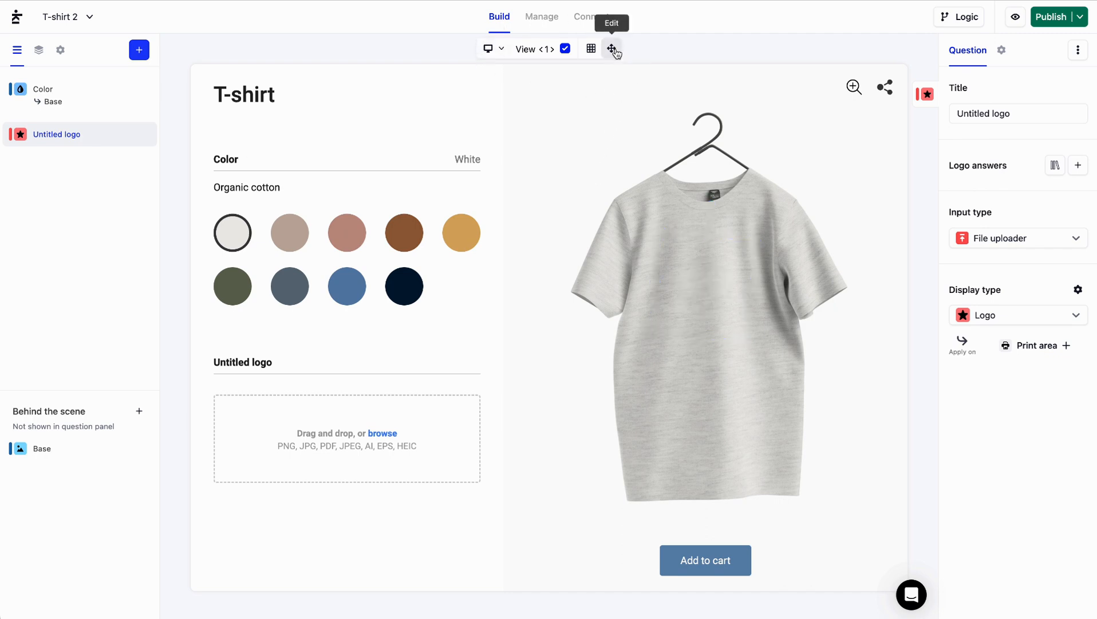
click(611, 48)
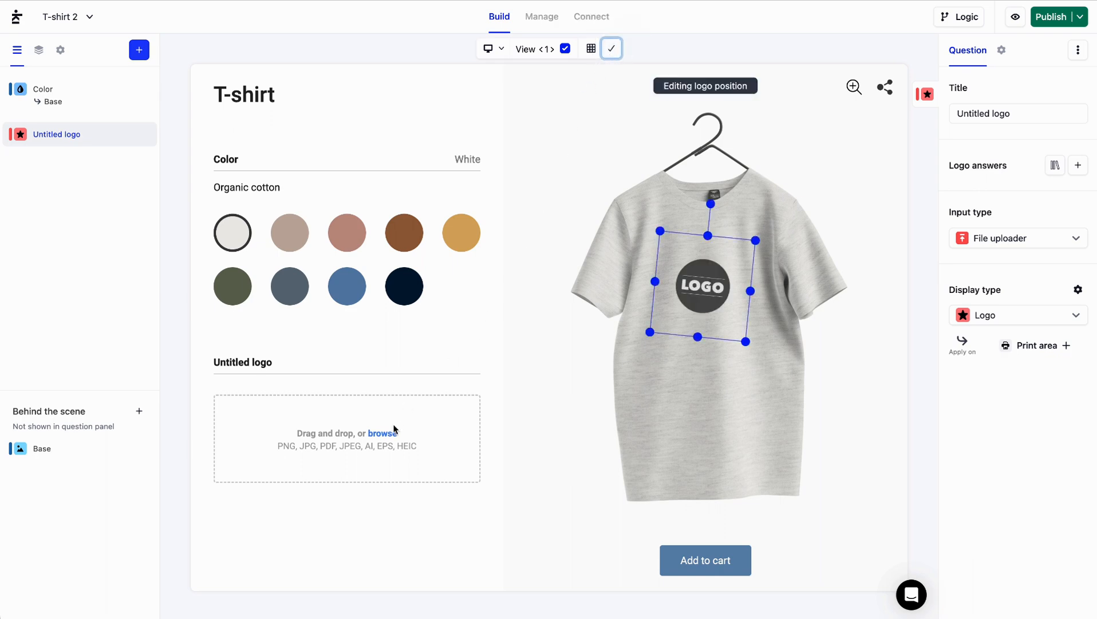
Step: Upload taigalogo.png from Downloads as the test logo
click(382, 432)
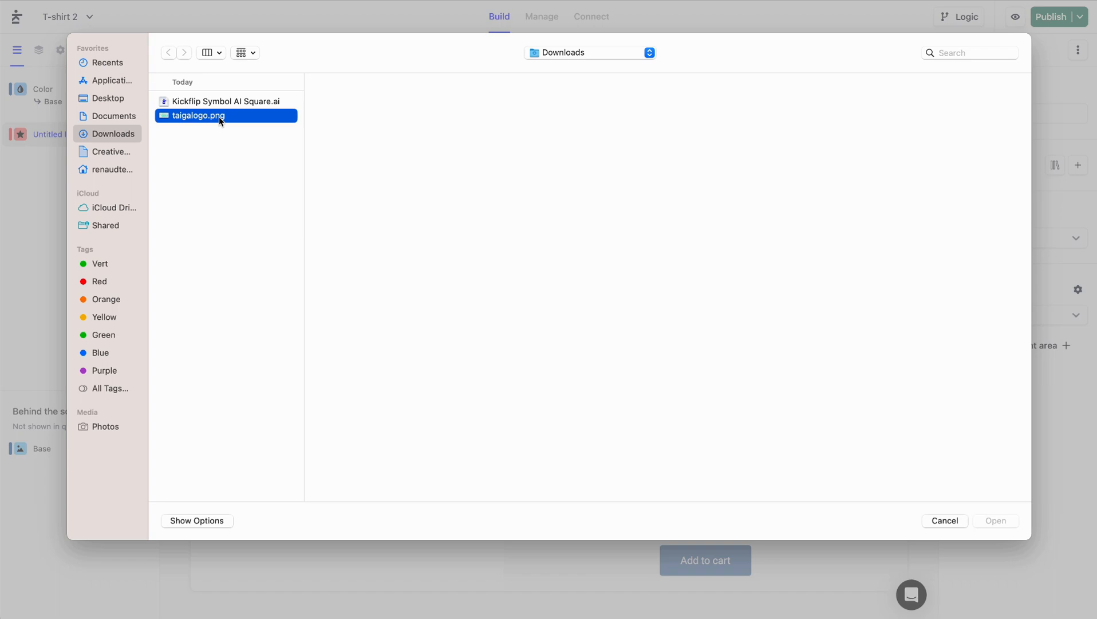
click(994, 520)
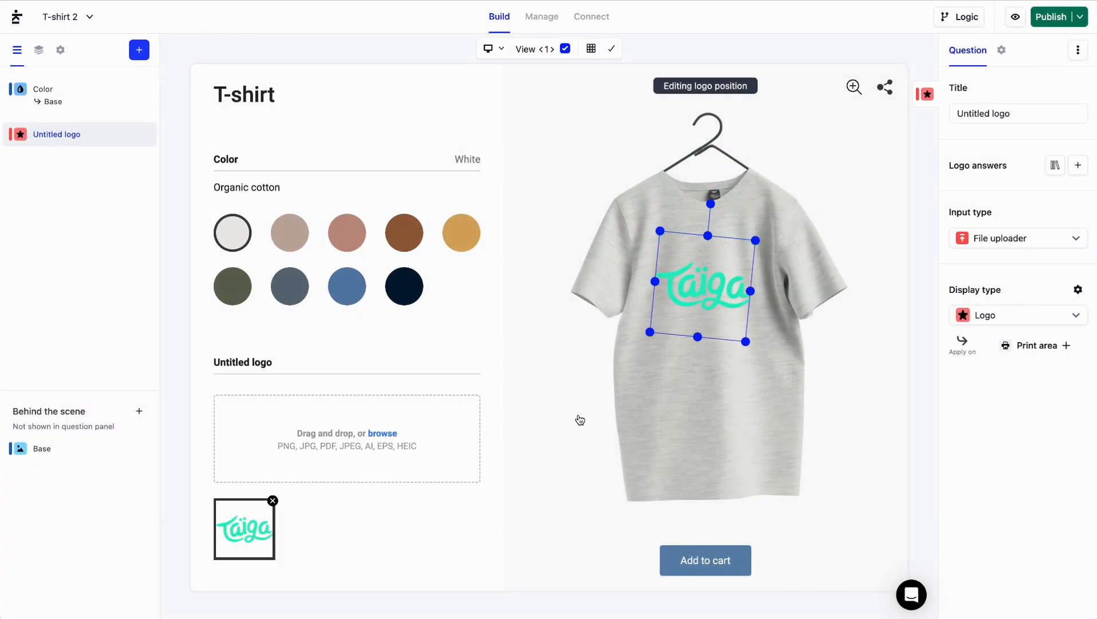
mouse_move(607, 404)
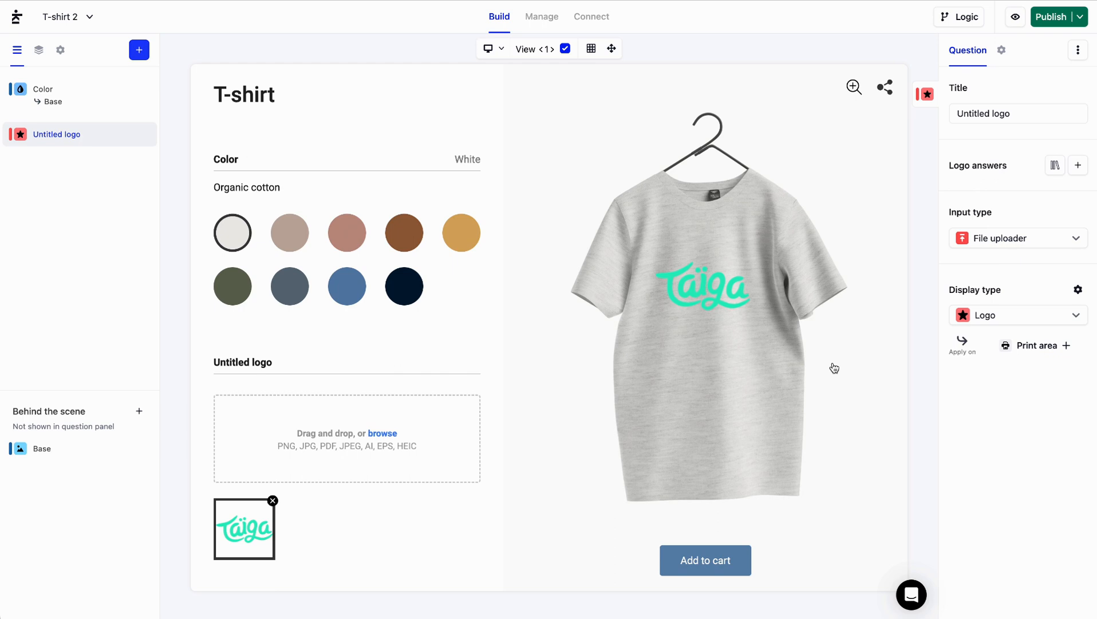
mouse_move(956, 294)
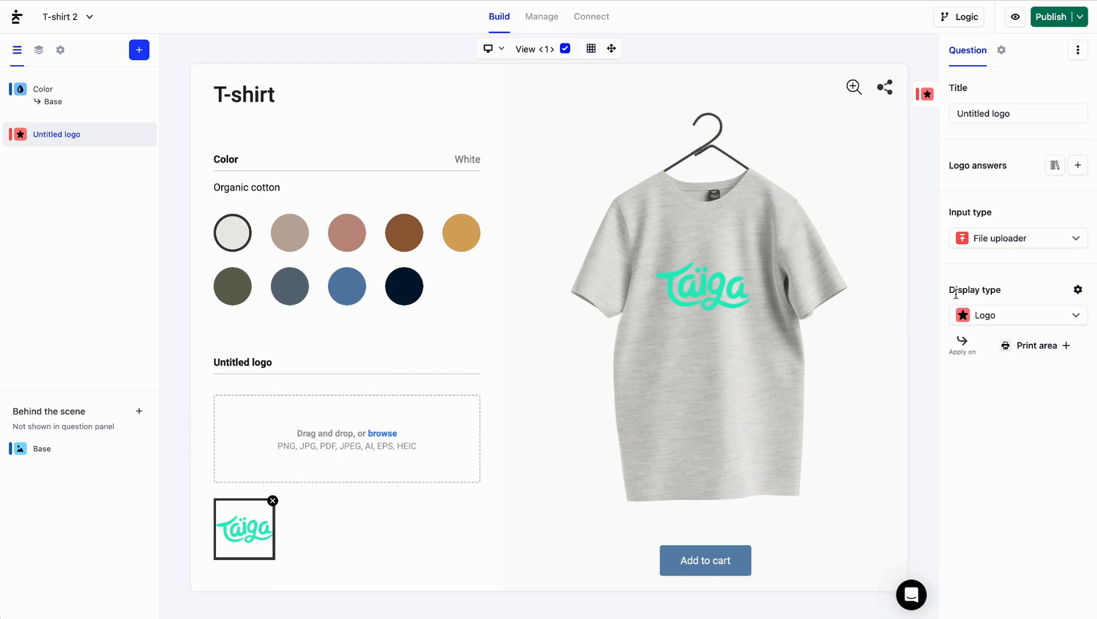
mouse_move(1013, 294)
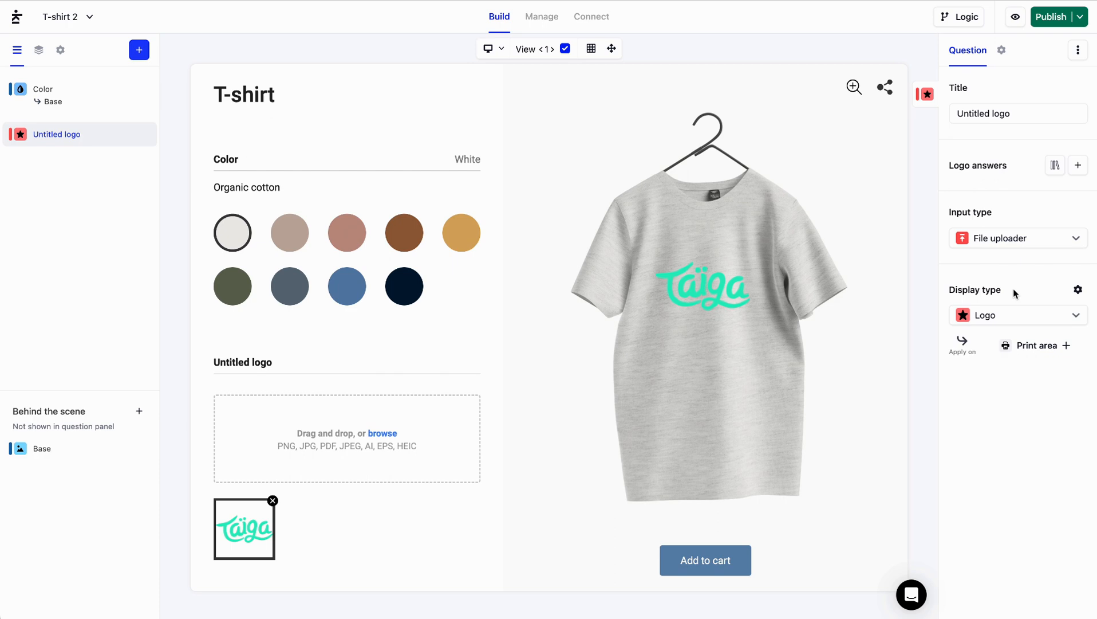
mouse_move(958, 356)
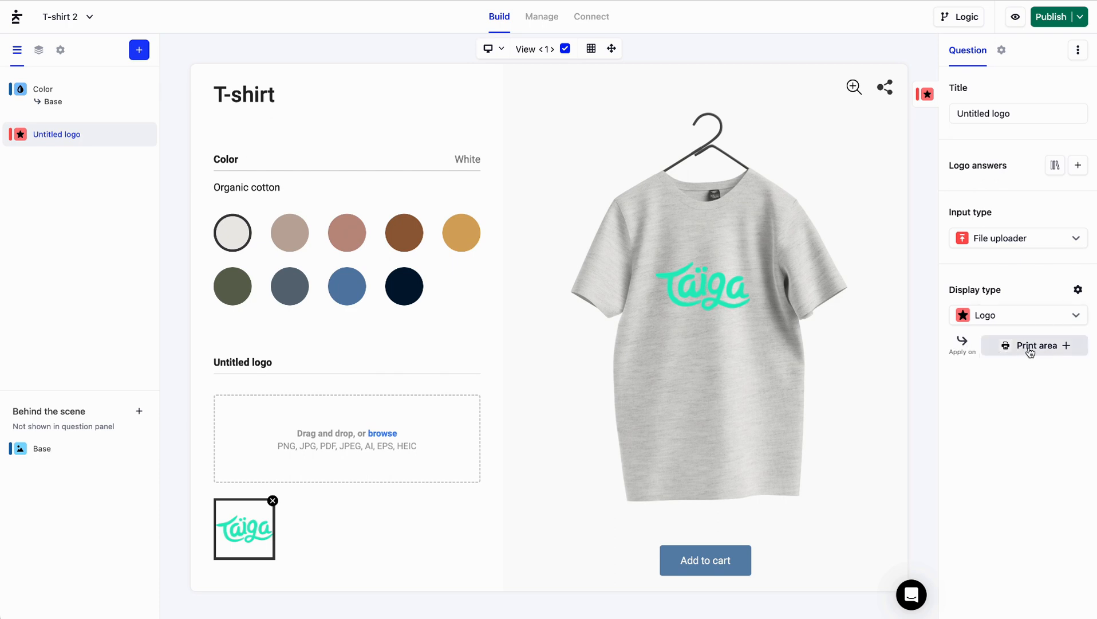
Step: Link the logo to a new Print area 5 and enter its width and height (11 in)
click(1035, 345)
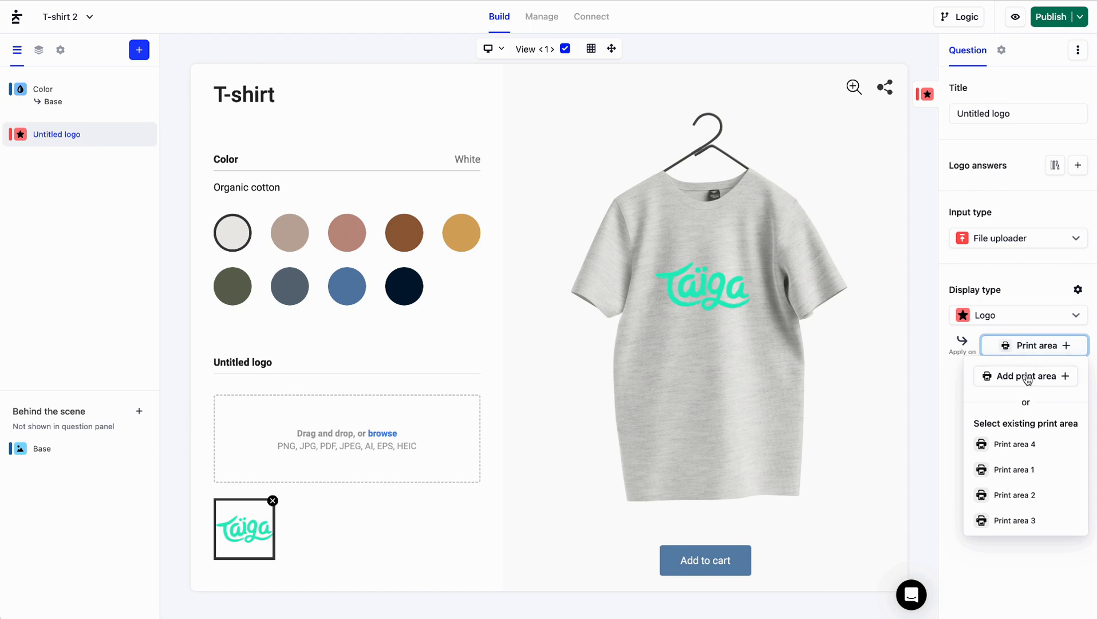
click(1025, 376)
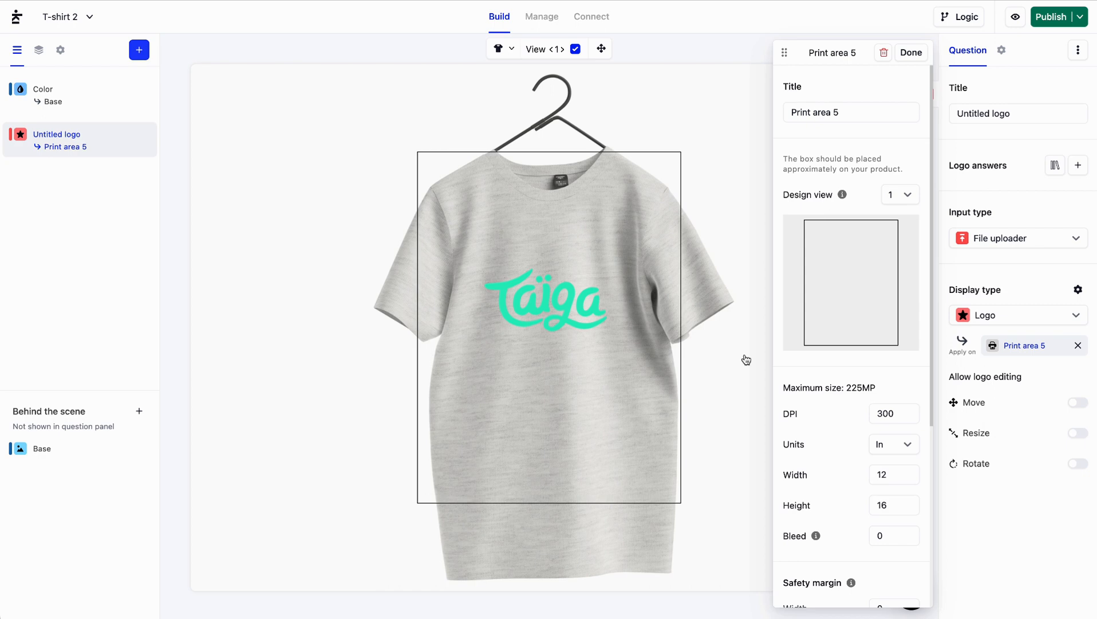
mouse_move(823, 439)
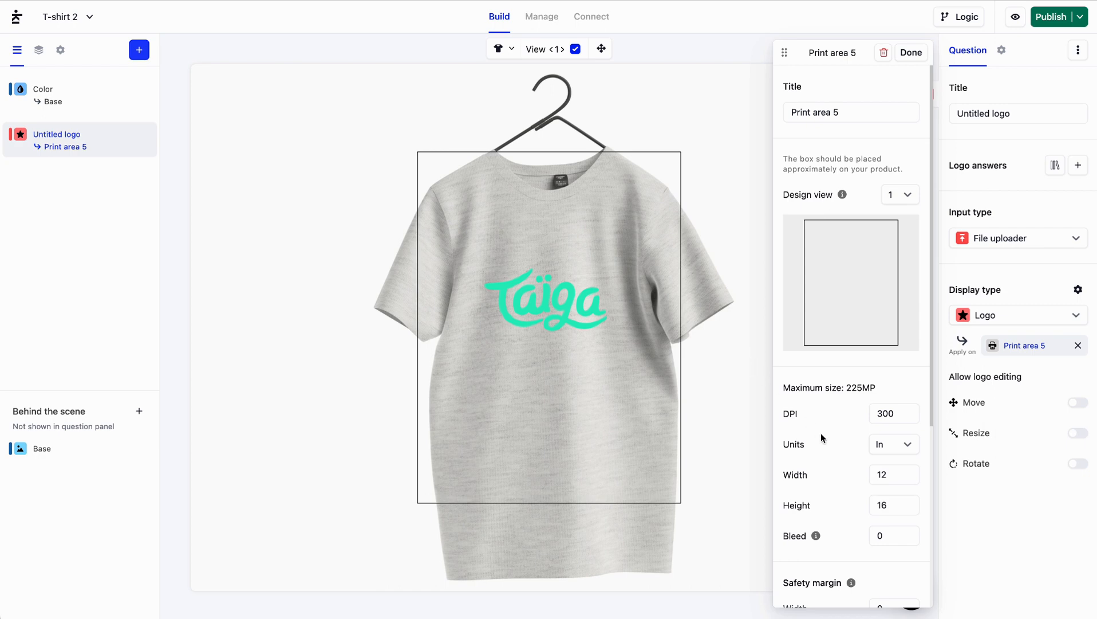
mouse_move(877, 519)
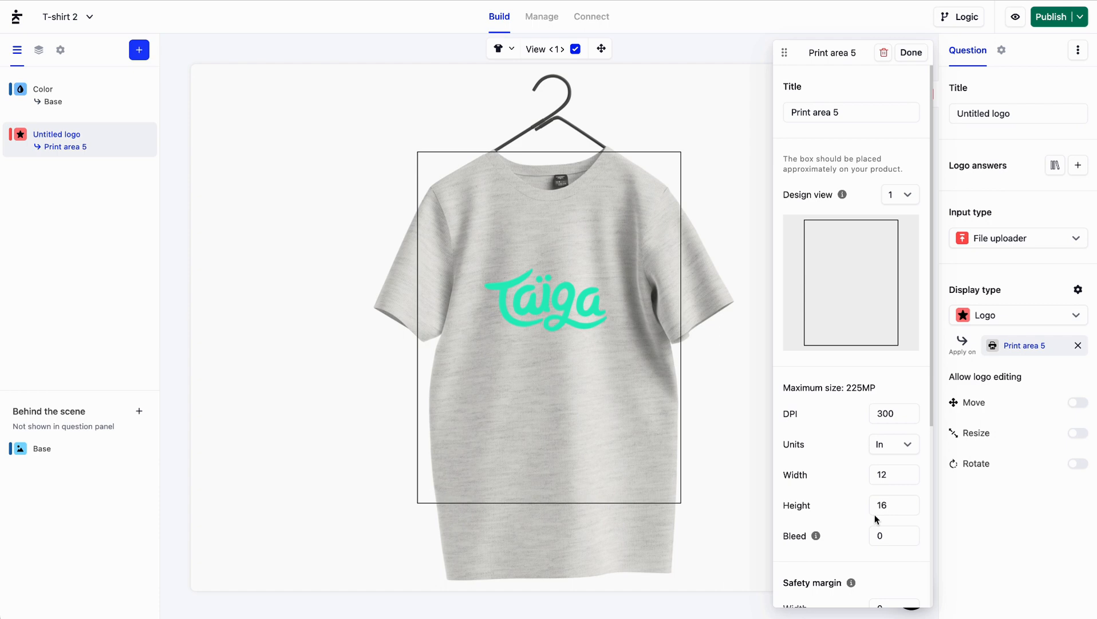
click(892, 474)
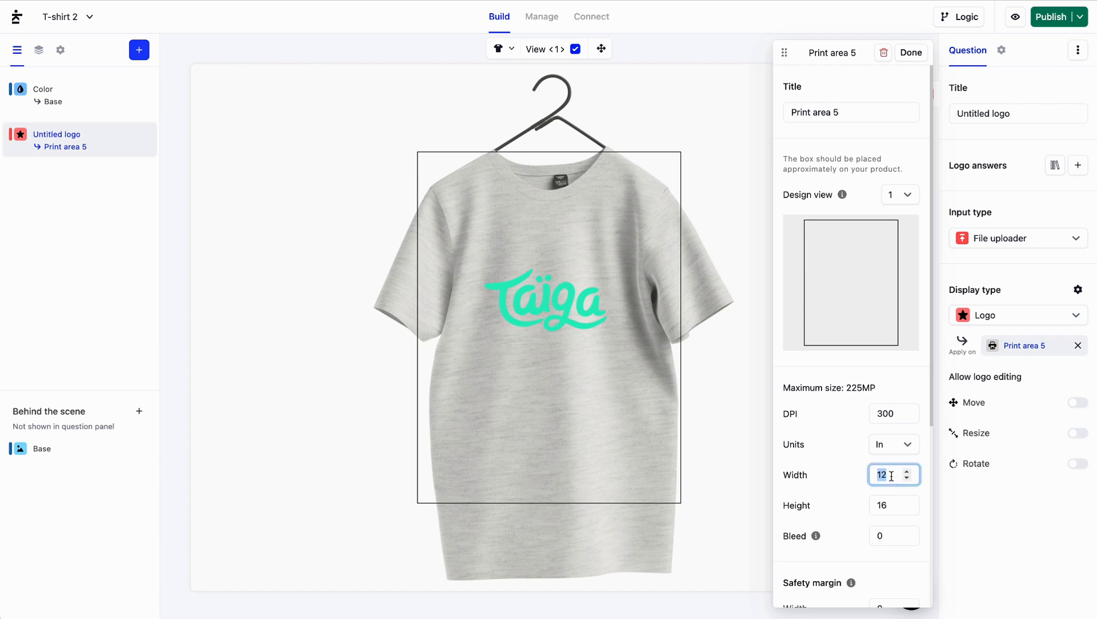
click(889, 505)
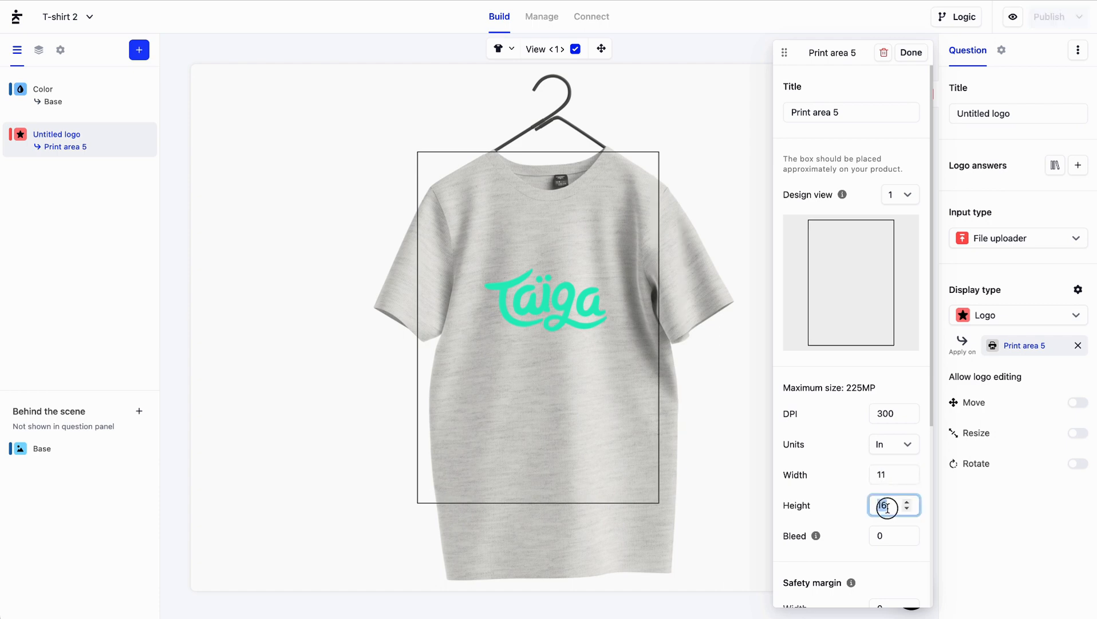
text(11)
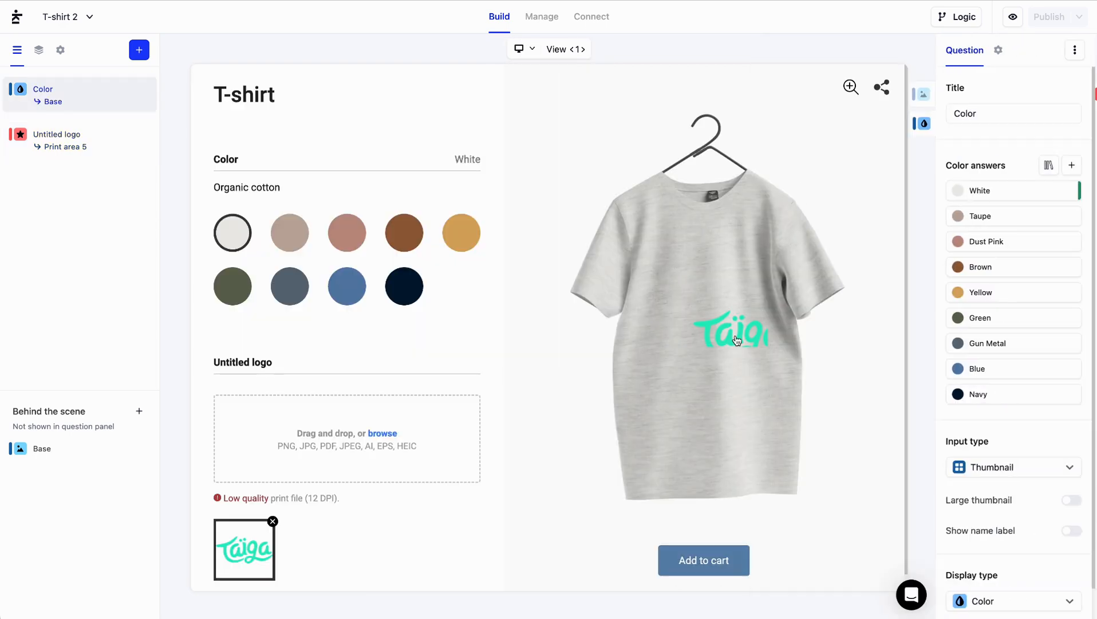
Step: Select the logo question and allow shoppers to move and resize the logo
click(56, 133)
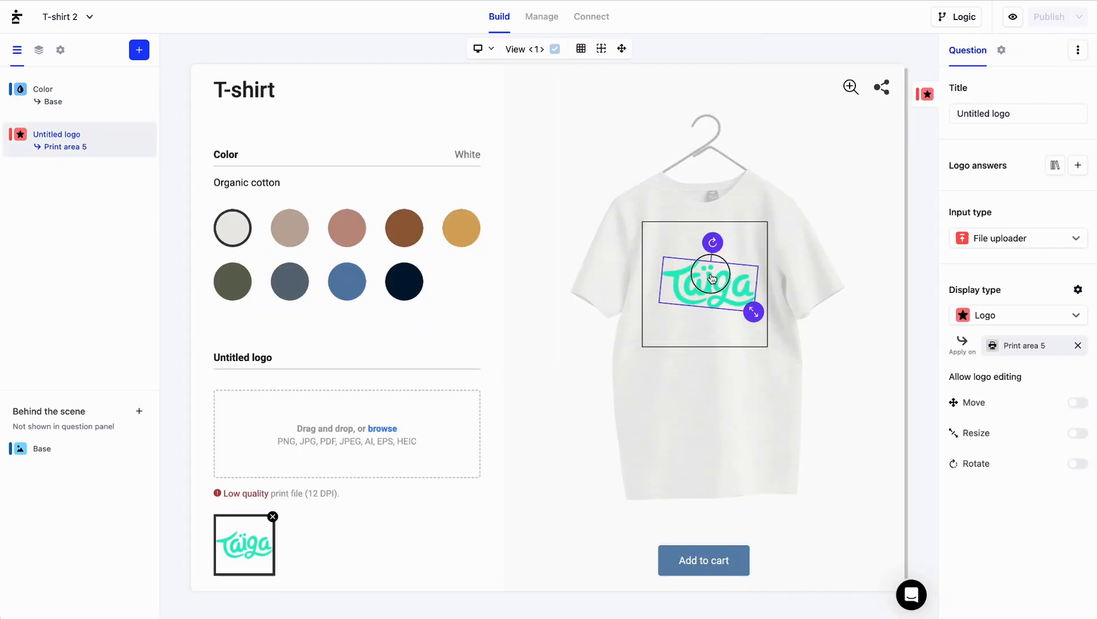
click(622, 48)
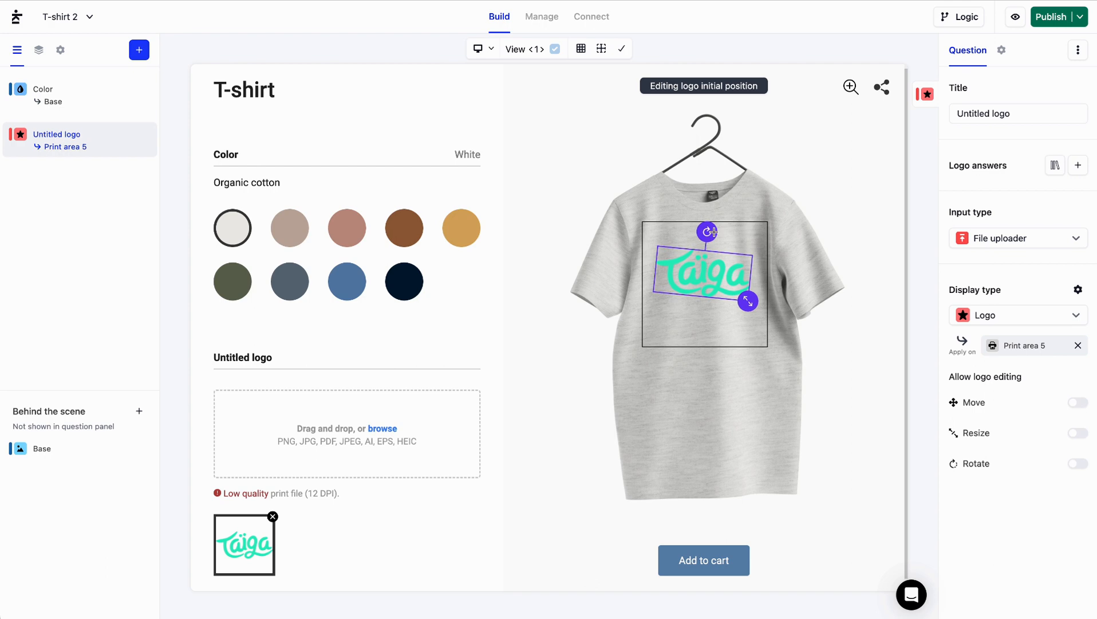
click(1079, 401)
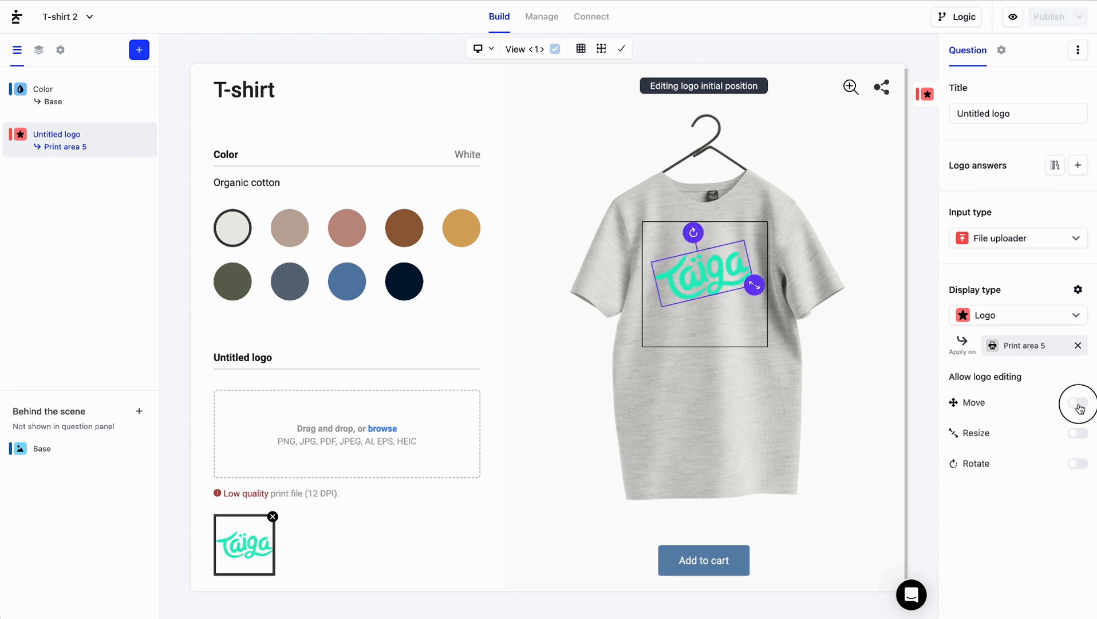
click(1078, 463)
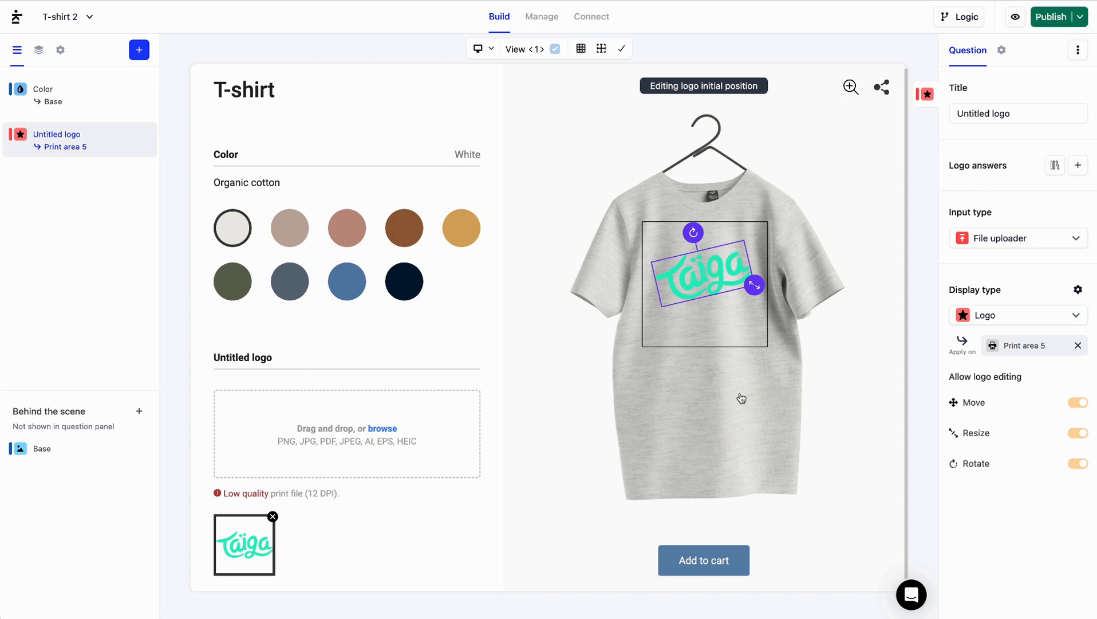
Step: Drag the logo back to the print area centre as its starting position
click(44, 89)
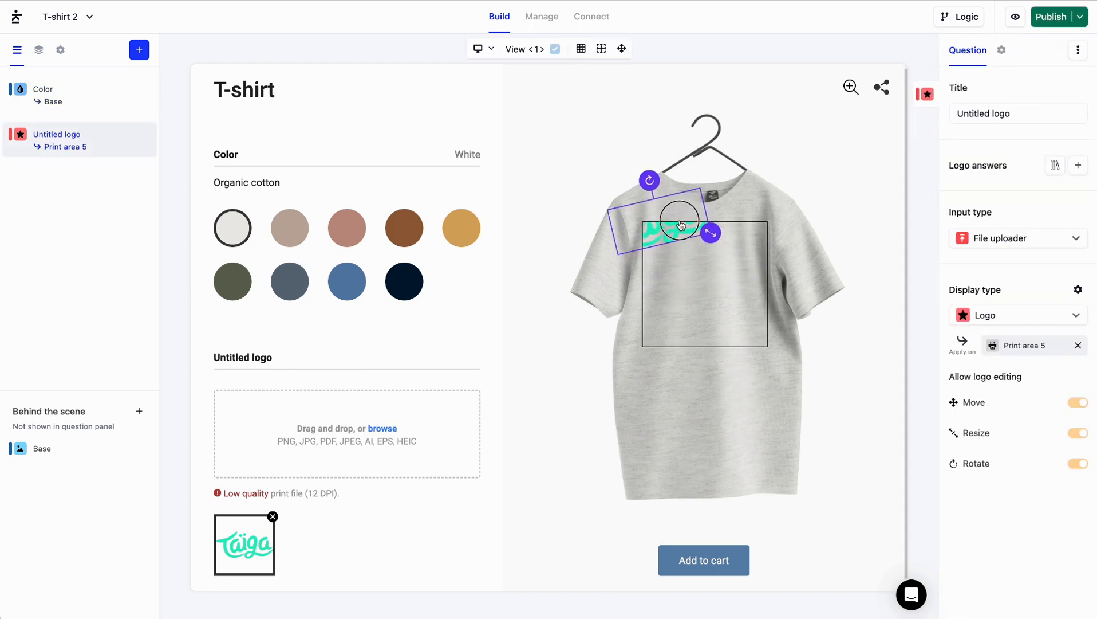
drag(679, 224, 726, 291)
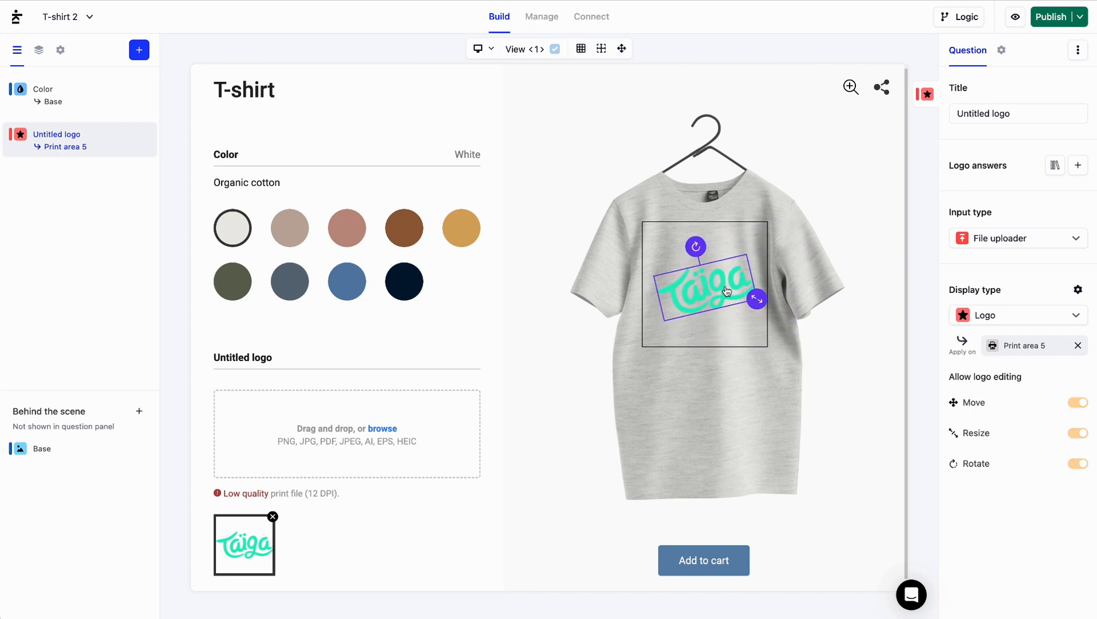
click(44, 95)
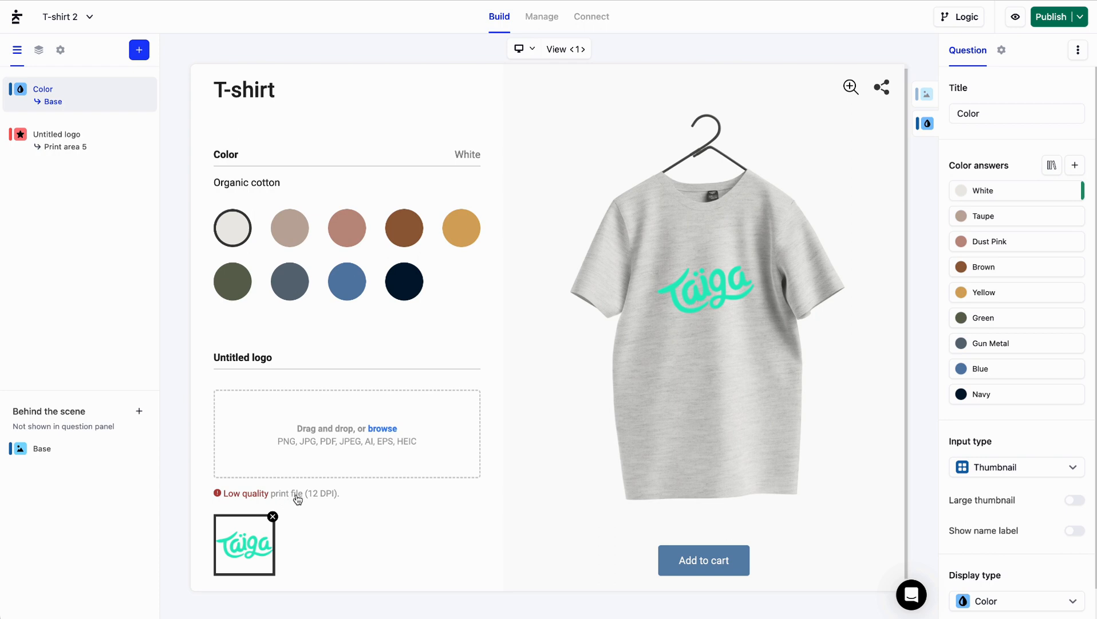
mouse_move(376, 497)
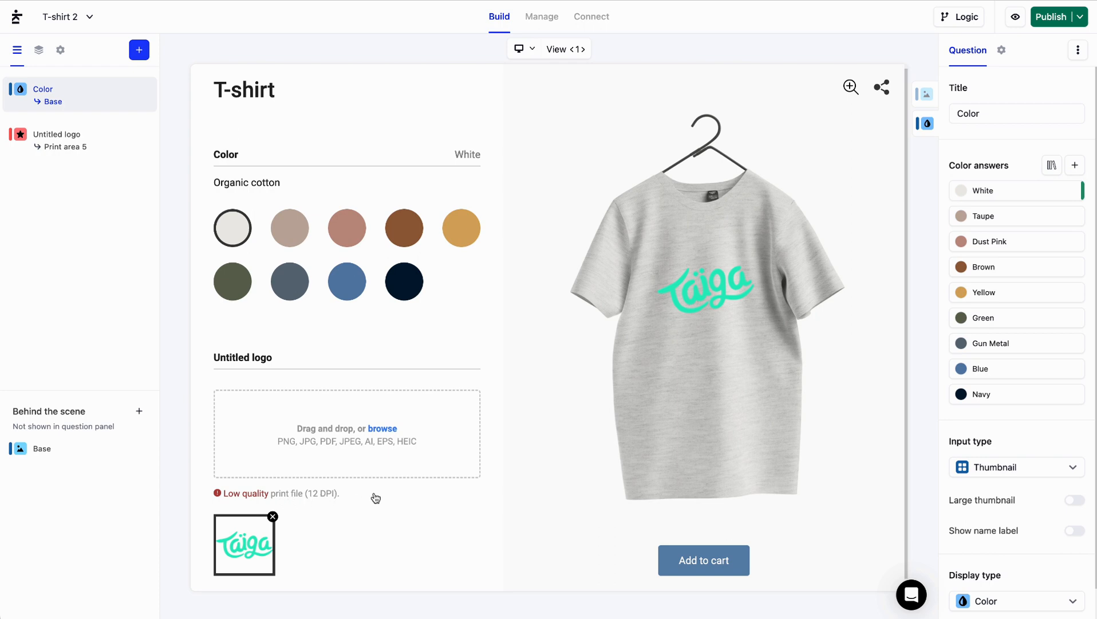
mouse_move(381, 464)
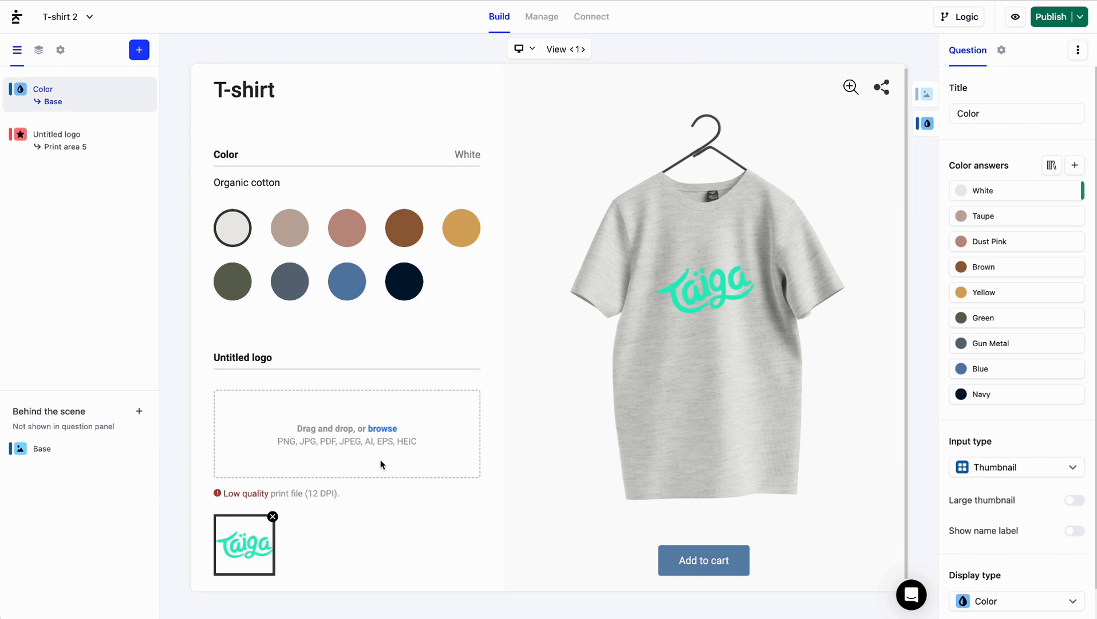
mouse_move(382, 439)
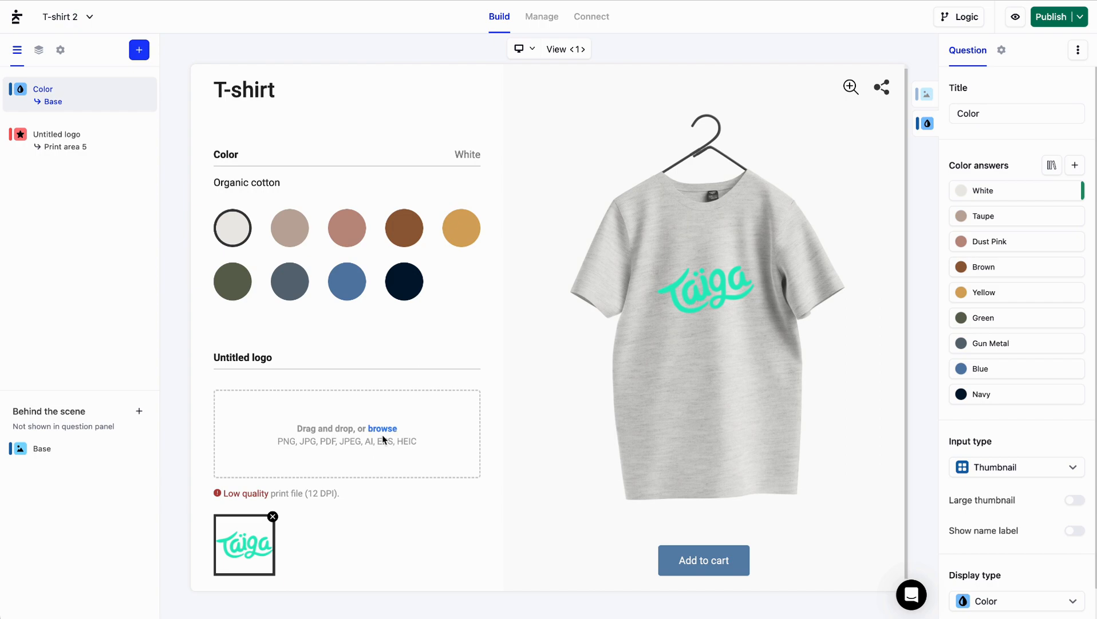
Step: Upload the Kickflip symbol file as the logo, replacing the Taiga image
click(382, 428)
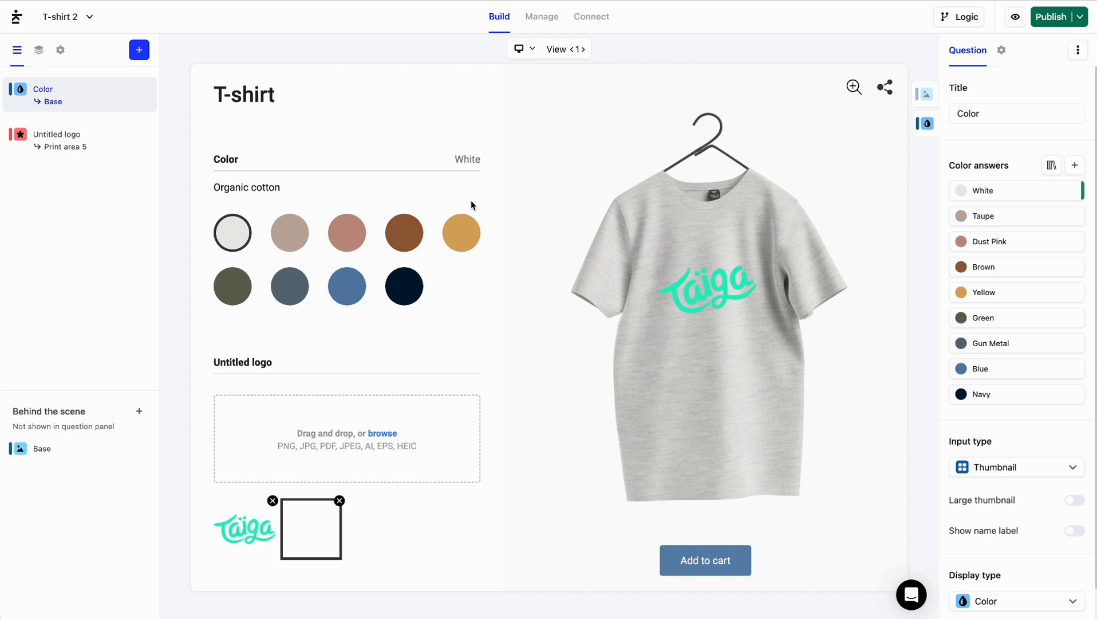
click(310, 528)
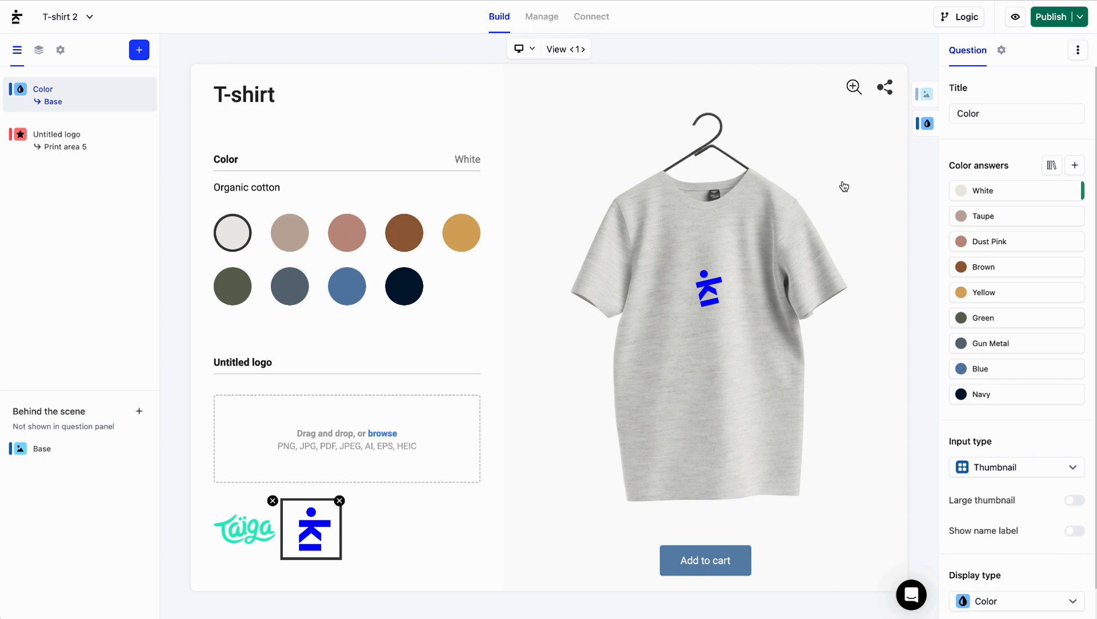
mouse_move(844, 183)
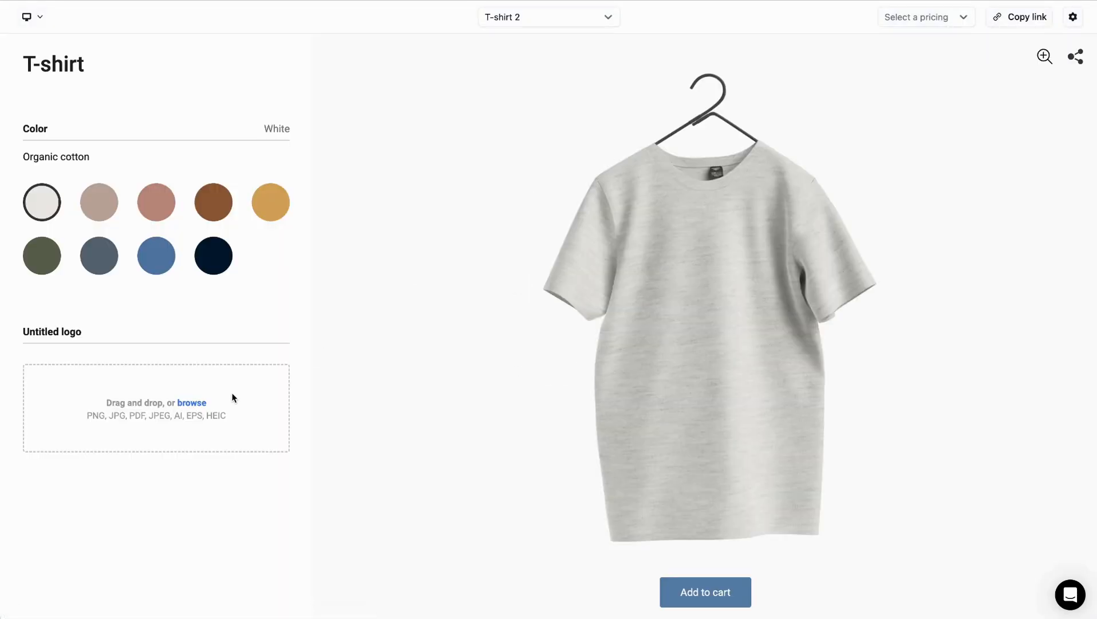
Step: In the storefront preview, upload Kickflip Symbol AI Square.ai, then return to the editor
click(191, 402)
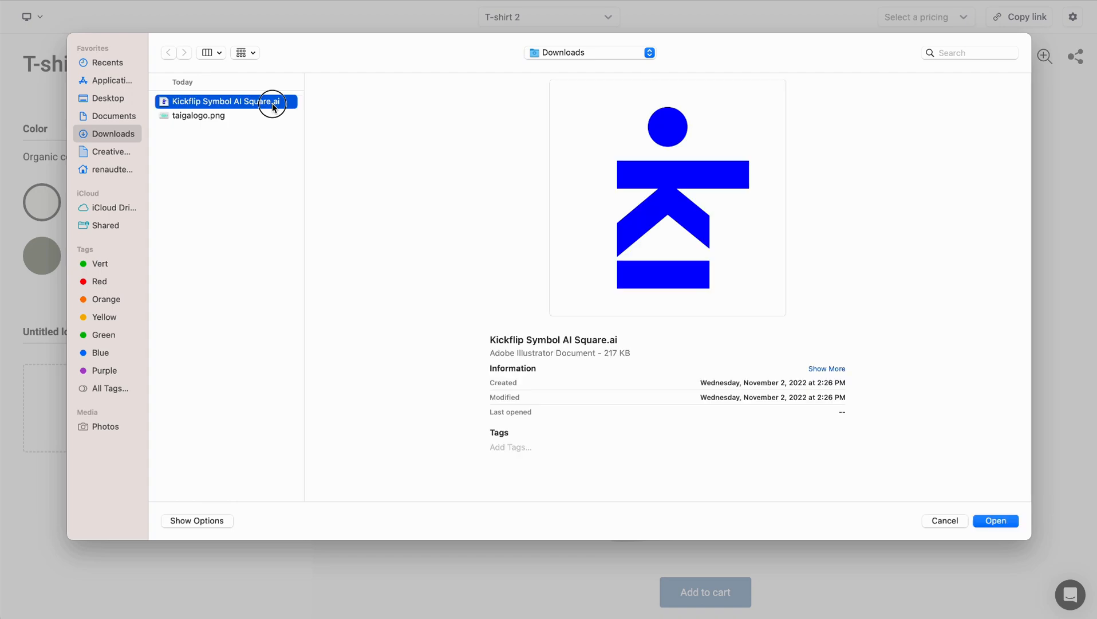
click(994, 520)
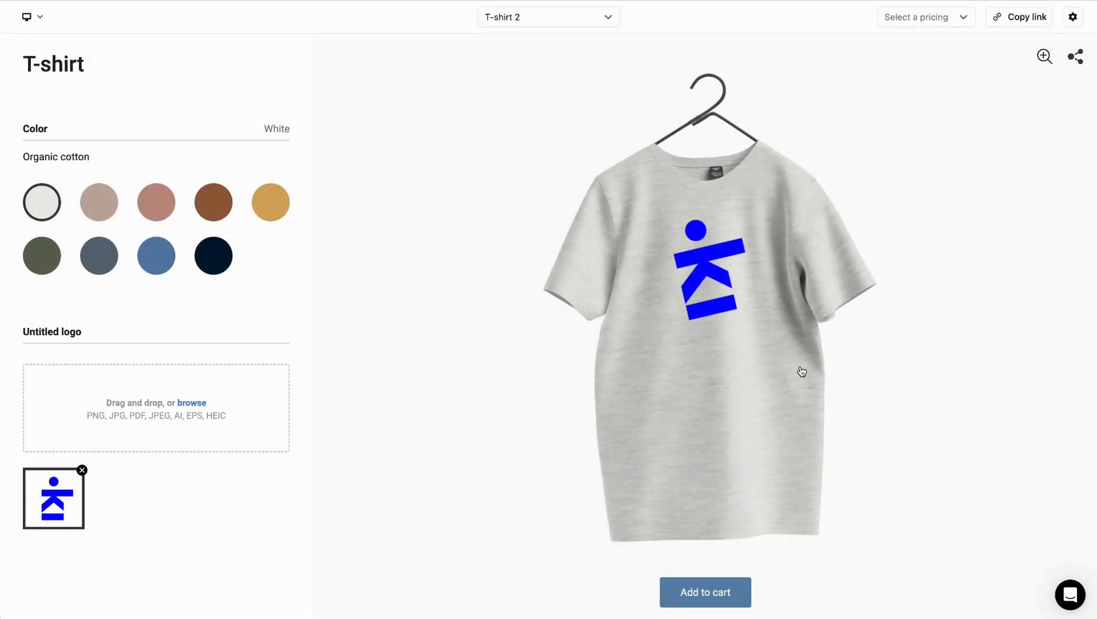
click(704, 591)
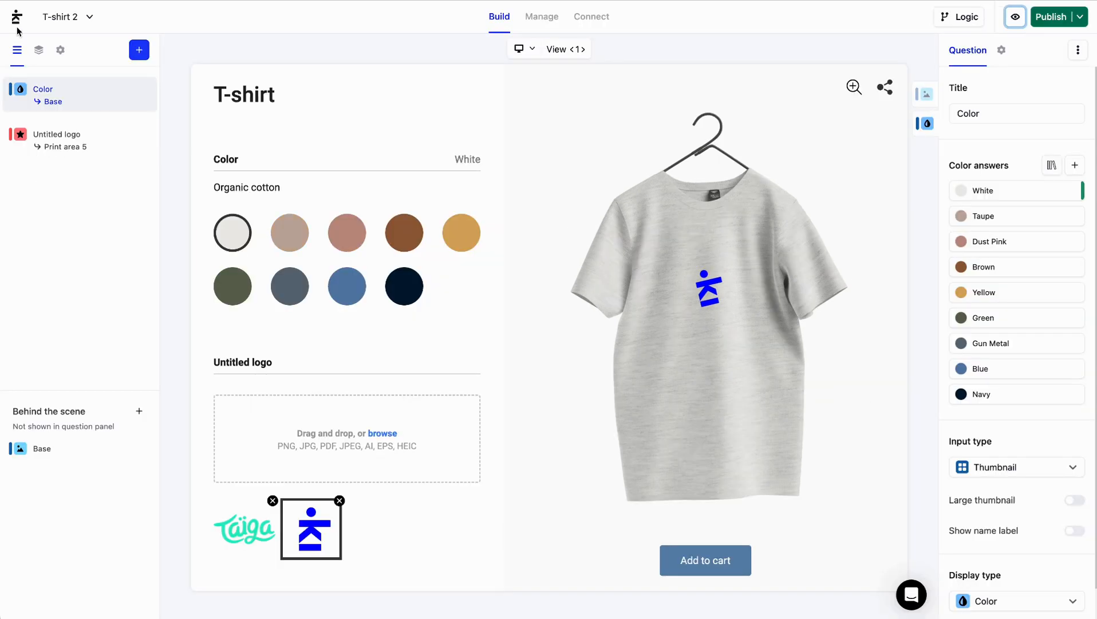
Step: Download Design #6's assets from the admin and reveal the zip in Finder
click(16, 16)
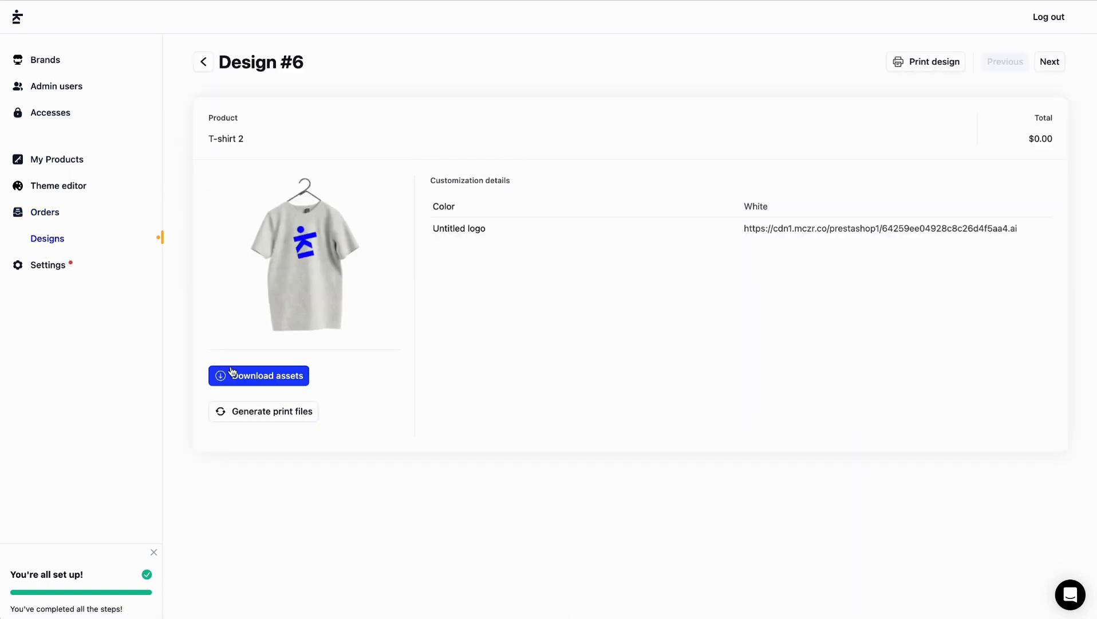
click(257, 375)
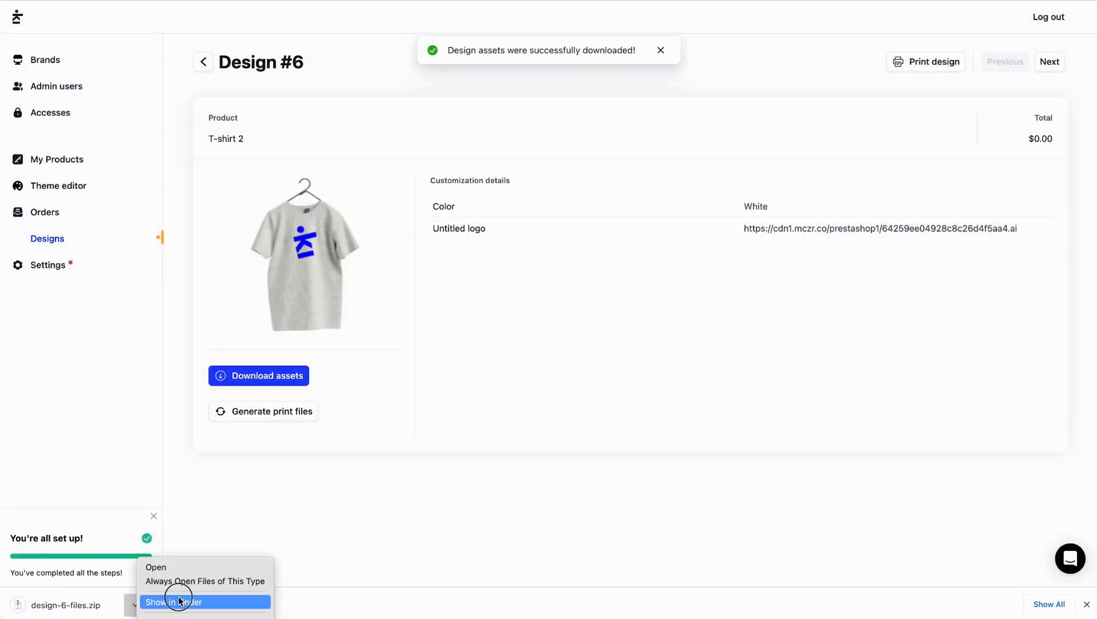
click(174, 601)
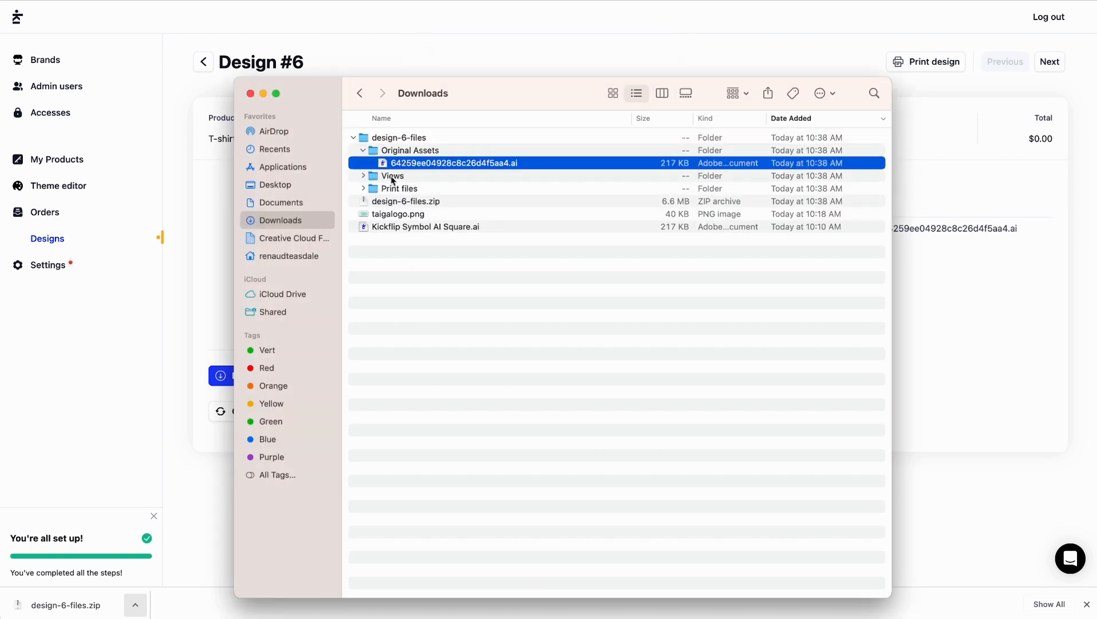
Step: Expand the Views folder in design-6-files to reveal view_1.png
click(363, 175)
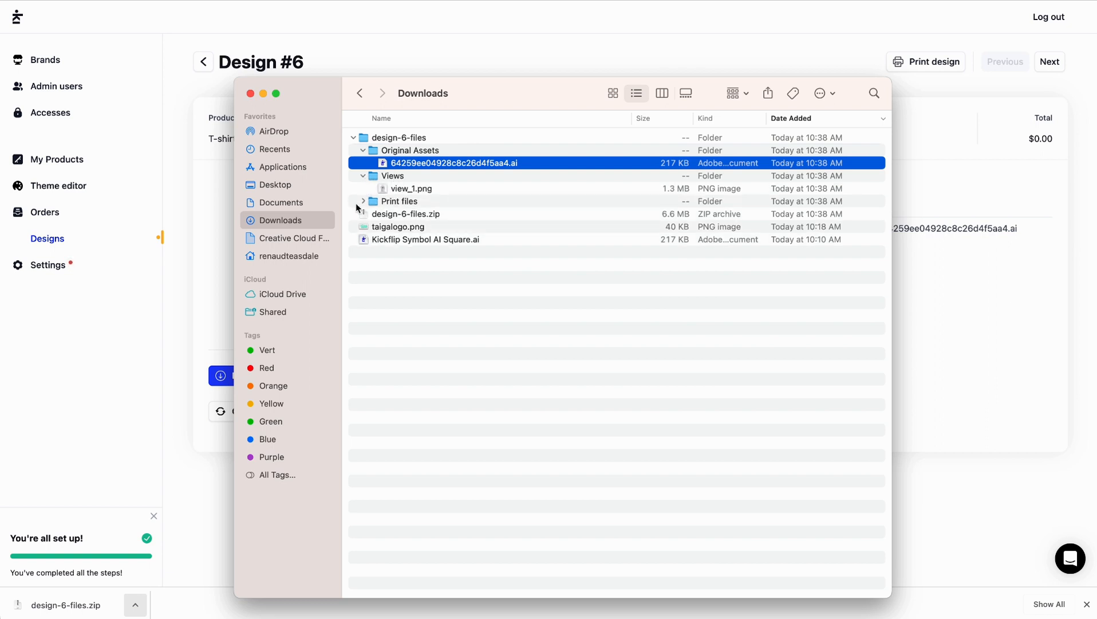